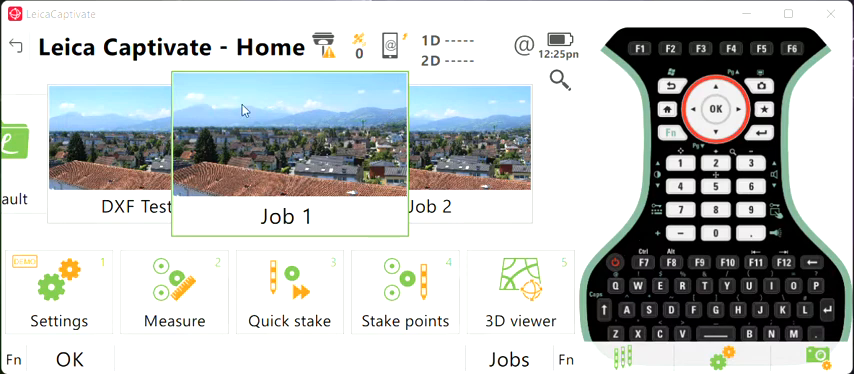
Step: Scroll the Home screen carousel to bring the Job 1 card into focus
scroll("right", 3)
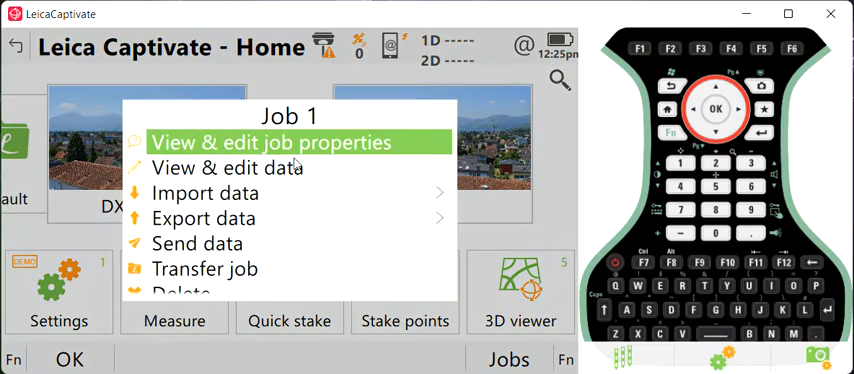
Step: Review Job 1's points 1–5 in the Points list and 3D viewer, then close the data view
left_click(227, 167)
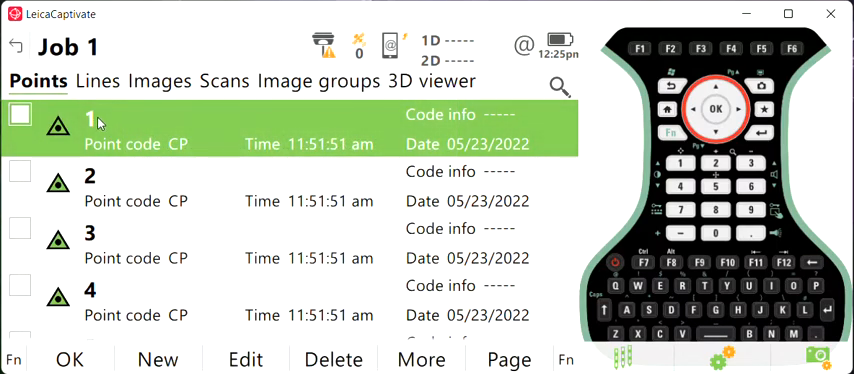
scroll("down", 3)
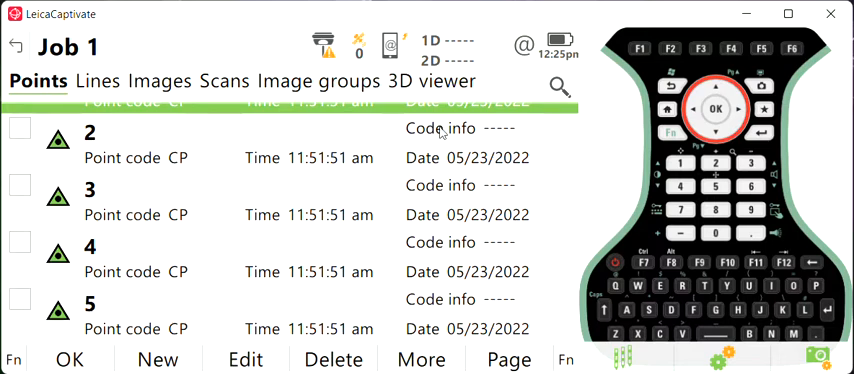
left_click(431, 81)
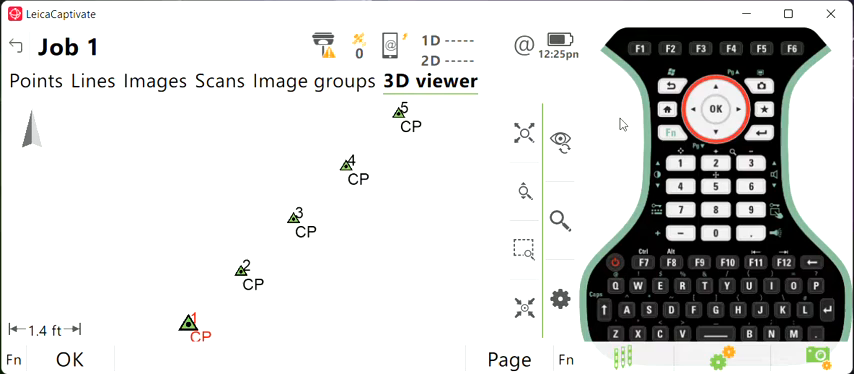
left_click(16, 47)
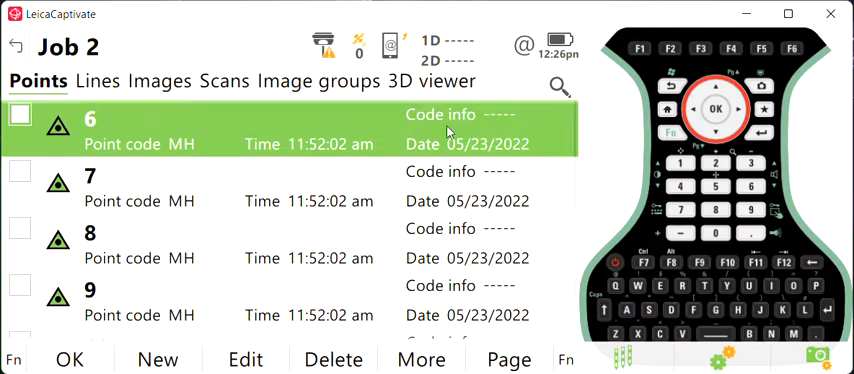
Step: View Job 2's points 6–10 in the 3D viewer, then return to Home
left_click(429, 81)
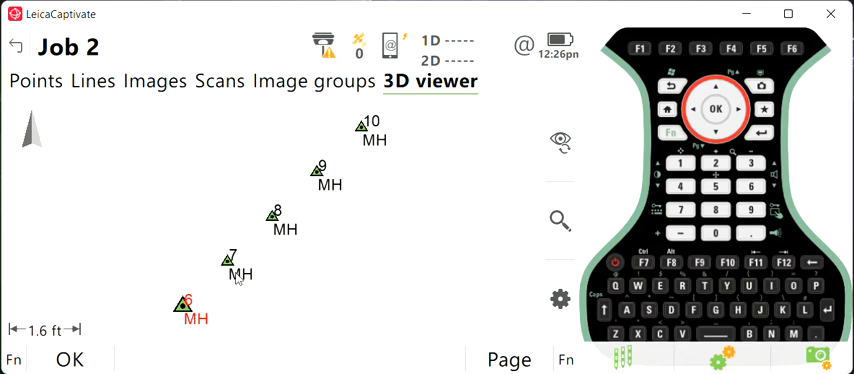
mouse_move(393, 211)
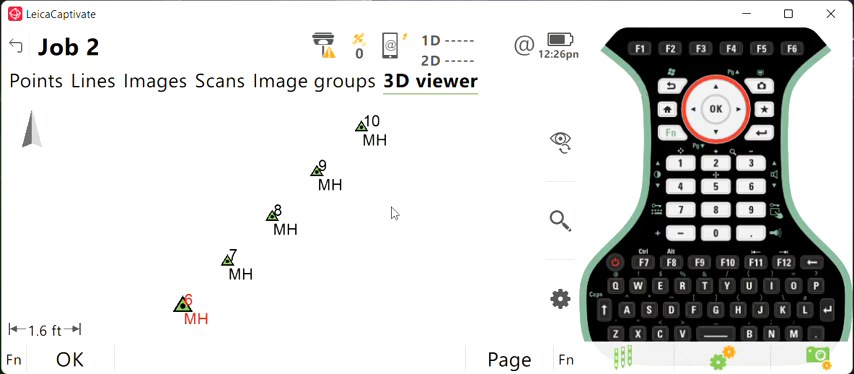
mouse_move(78, 348)
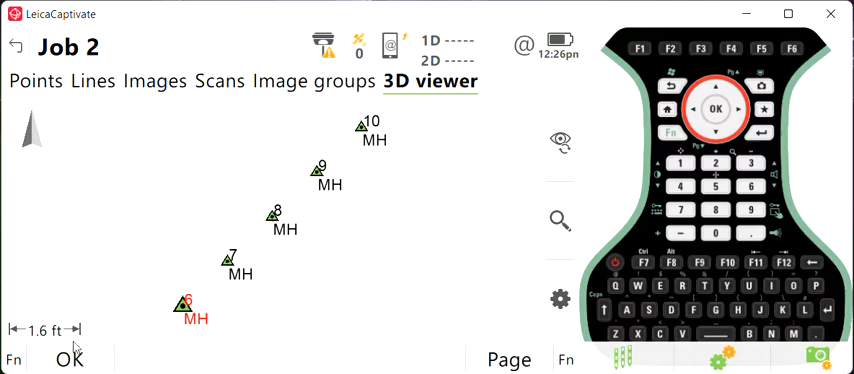
left_click(16, 47)
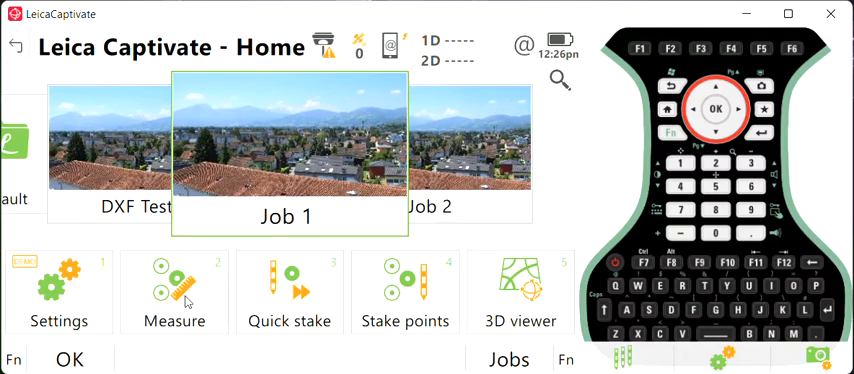
mouse_move(410, 293)
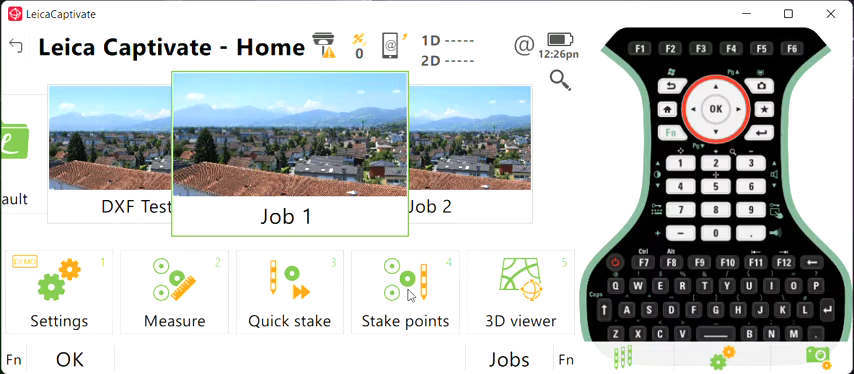
Step: Check that Stake Points offers only Job 1's points 1–5, then exit to Home
left_click(404, 291)
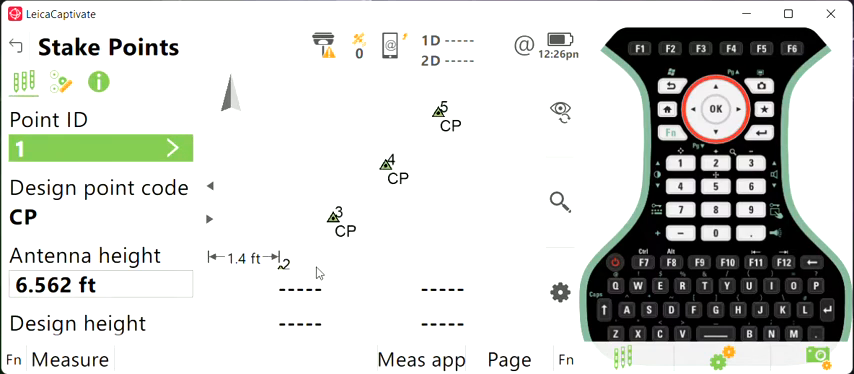
left_click(16, 47)
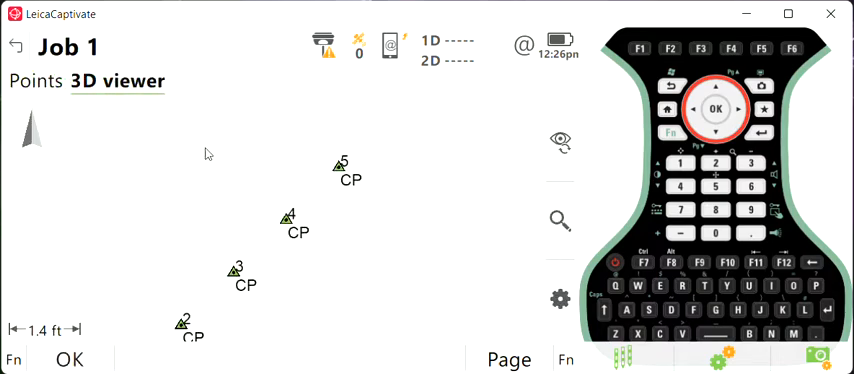
left_click(37, 81)
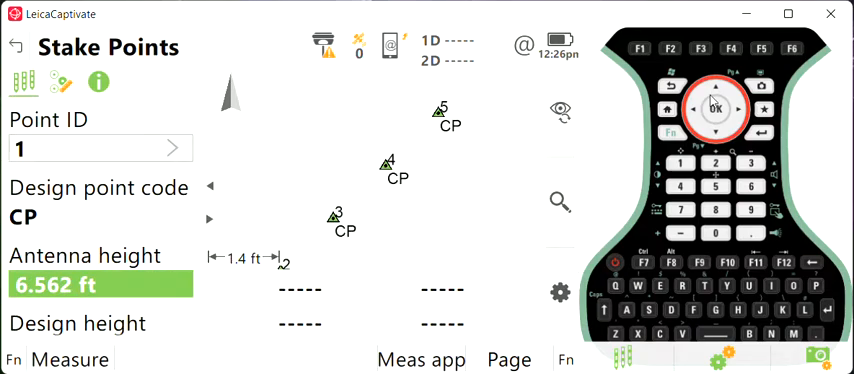
left_click(16, 47)
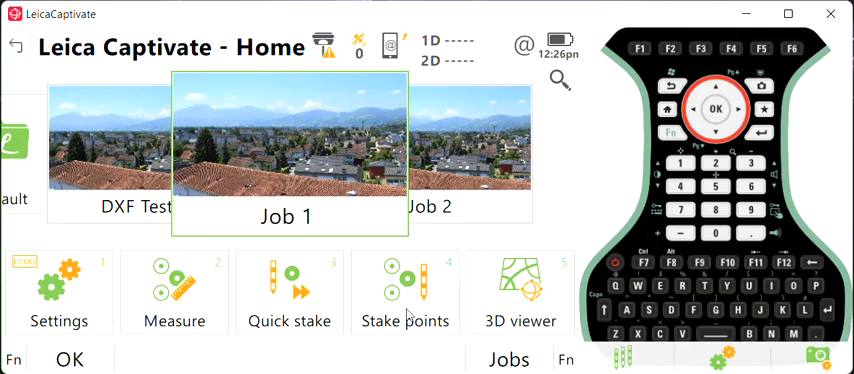
mouse_move(340, 154)
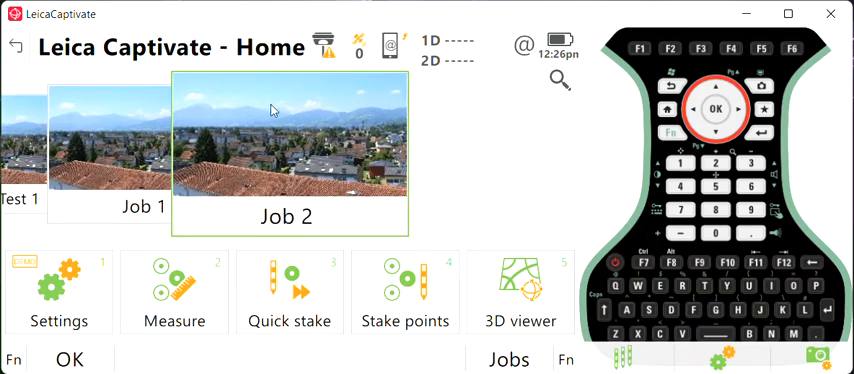
mouse_move(297, 160)
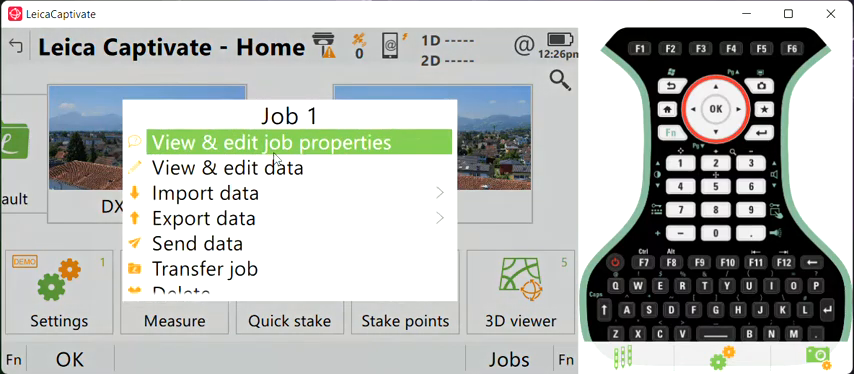
Step: Tick Job 2 as a linked job in Job 1's properties and store them
left_click(270, 142)
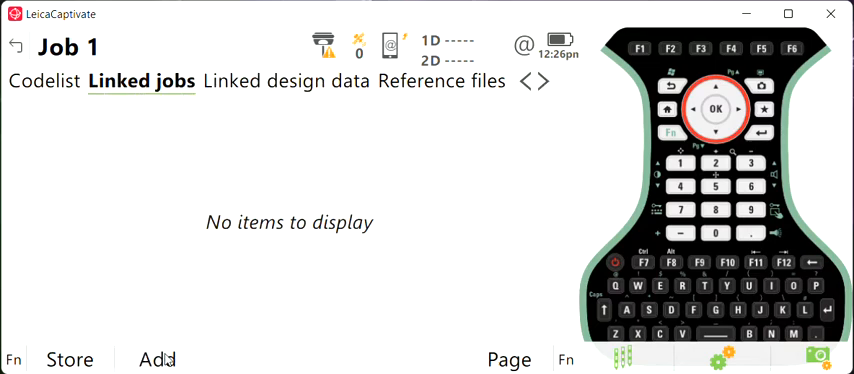
left_click(157, 359)
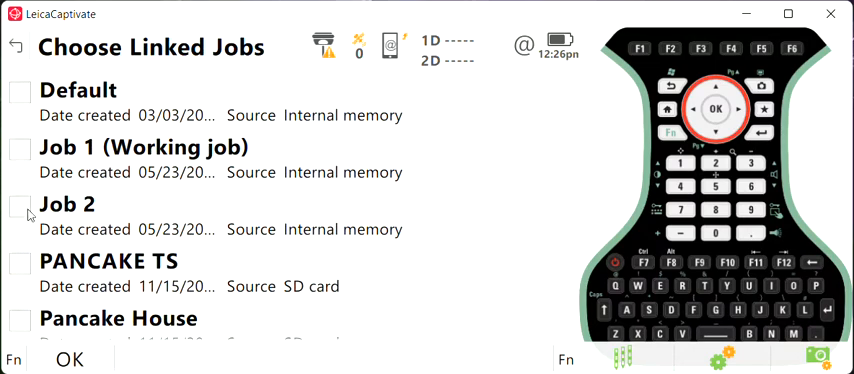
left_click(20, 205)
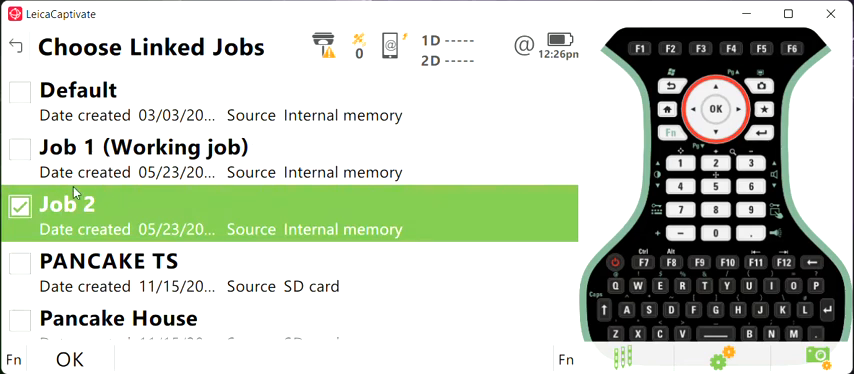
left_click(69, 360)
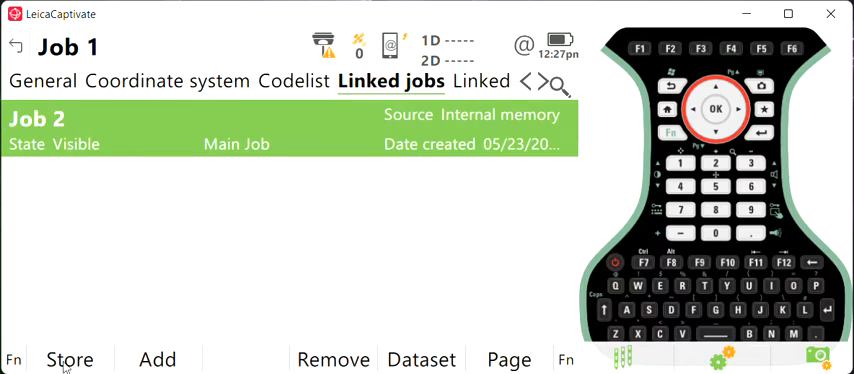
left_click(16, 46)
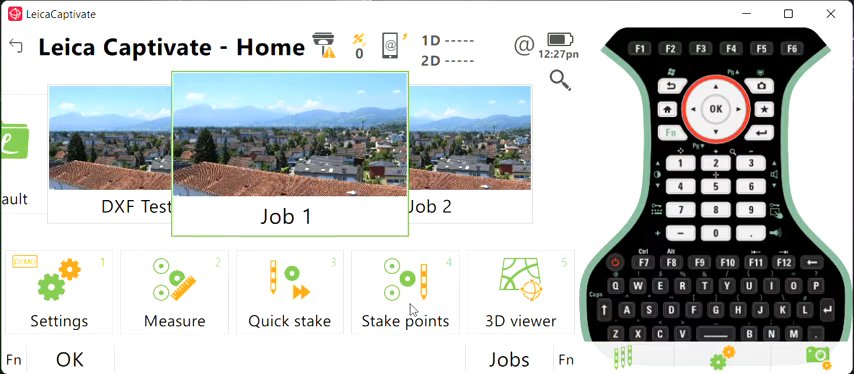
left_click(405, 300)
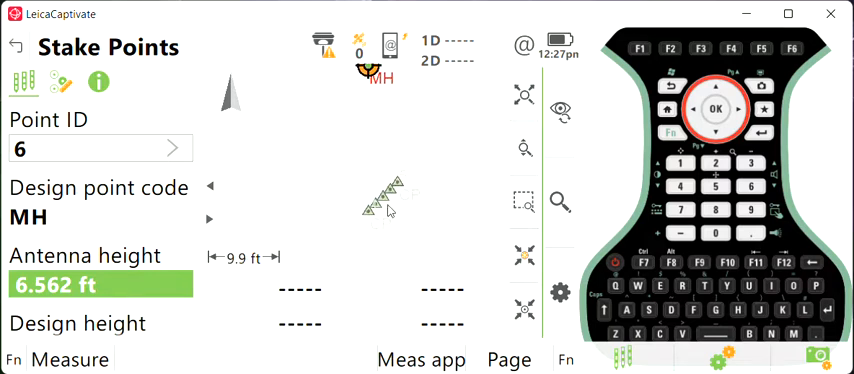
mouse_move(388, 227)
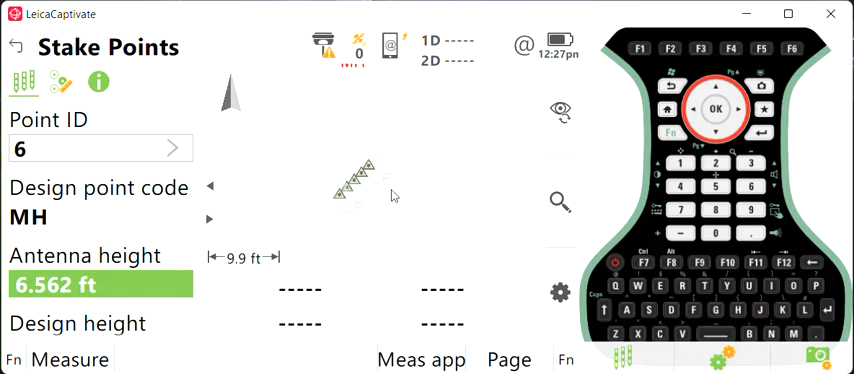
mouse_move(359, 153)
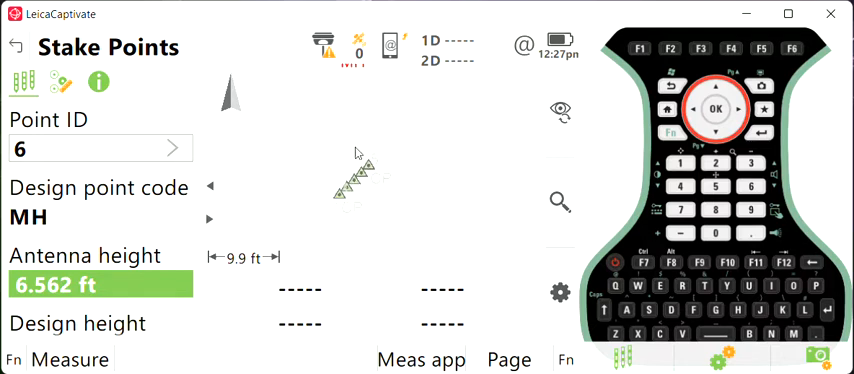
left_click(560, 201)
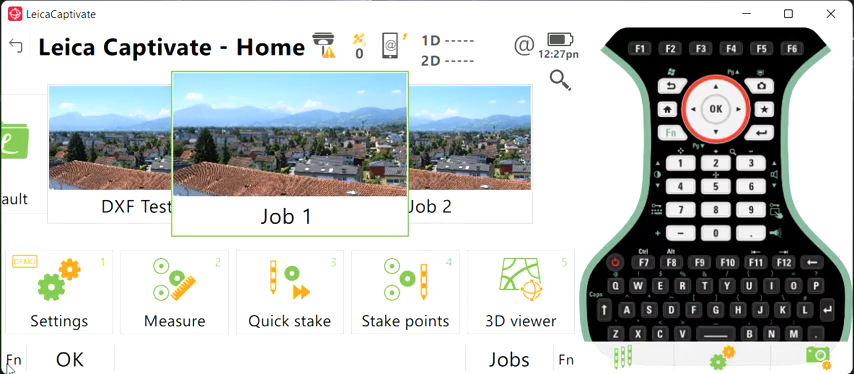
Step: Add Job 1 alongside Job 2 under Job 1's linked jobs and store the properties
left_click(288, 150)
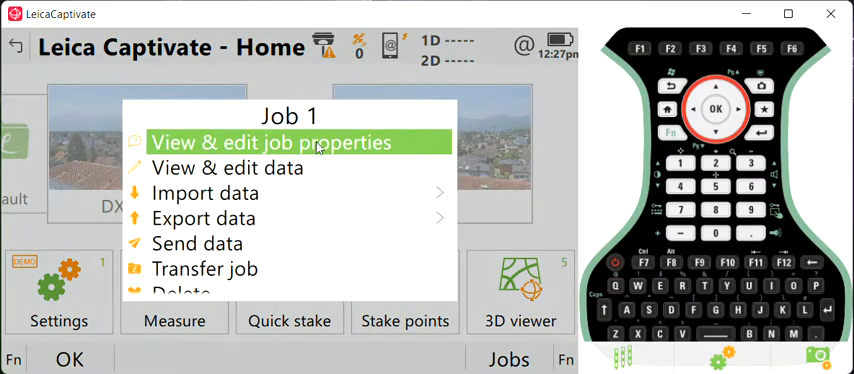
left_click(272, 142)
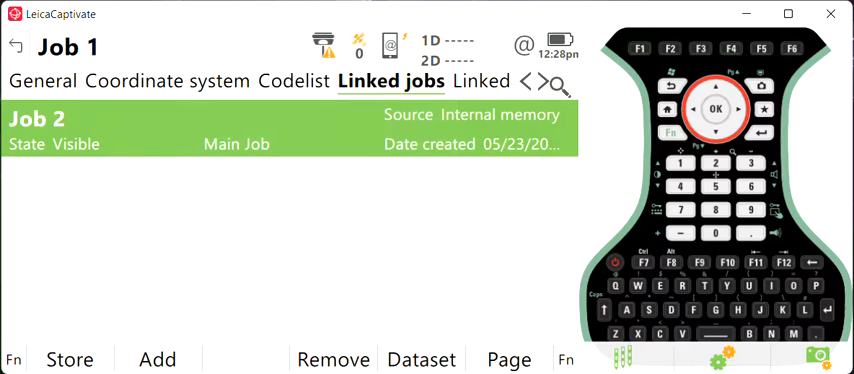
left_click(157, 359)
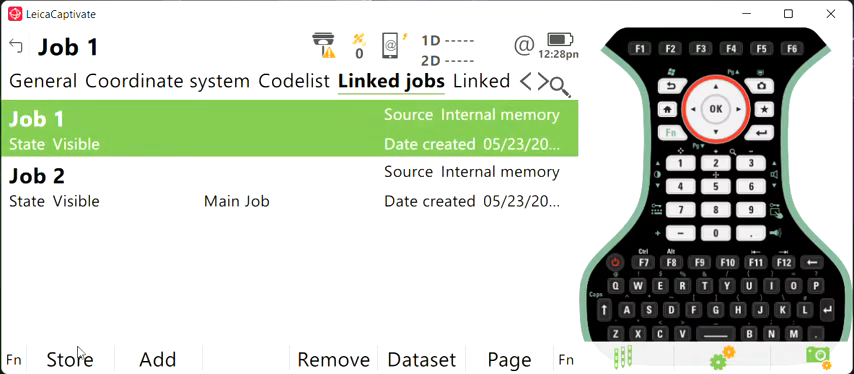
left_click(16, 46)
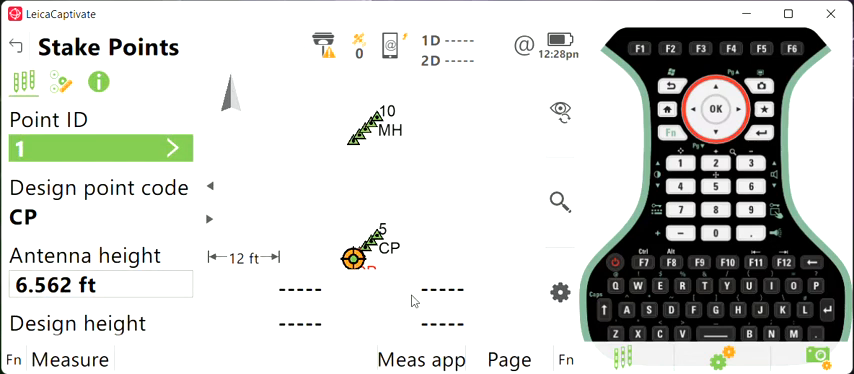
mouse_move(398, 194)
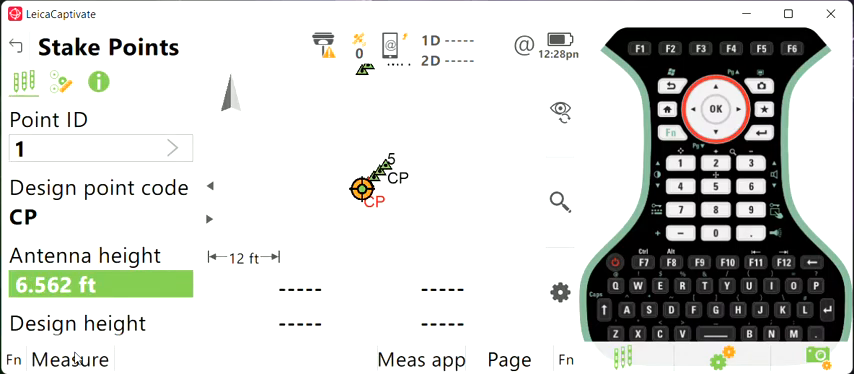
mouse_move(453, 222)
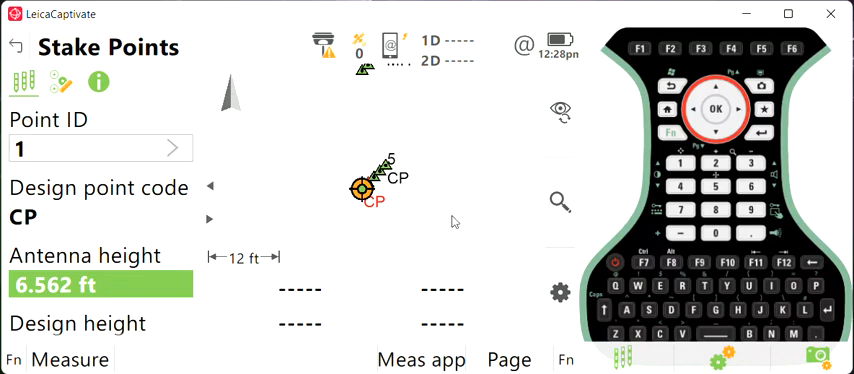
mouse_move(393, 208)
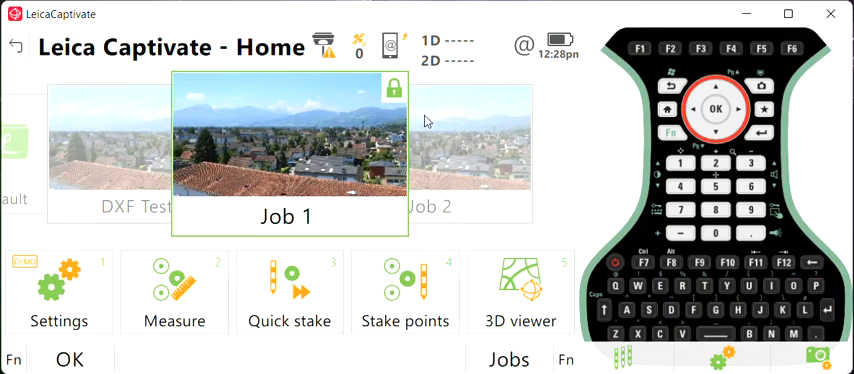
mouse_move(407, 159)
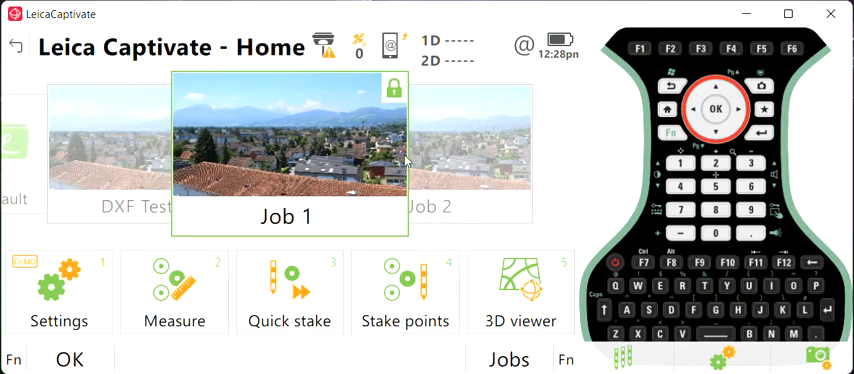
mouse_move(340, 160)
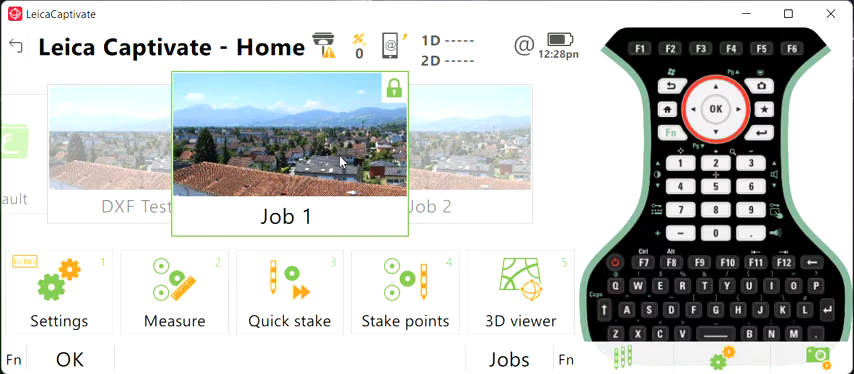
Step: Double-tap the Job 1 tile to open its map showing points 1–5 CP and 6–10 MH
double_click(288, 155)
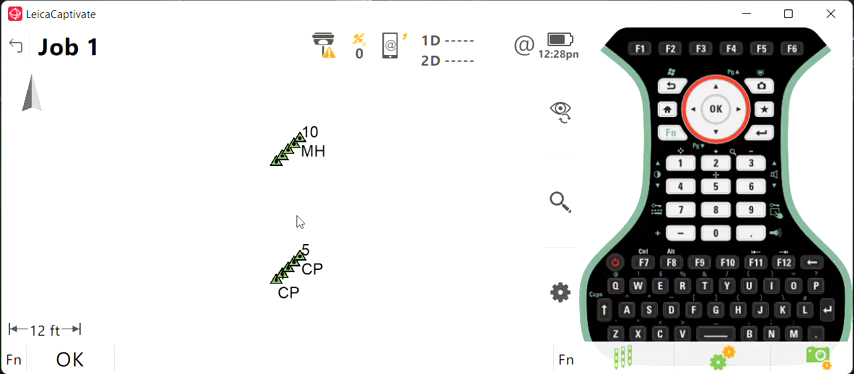